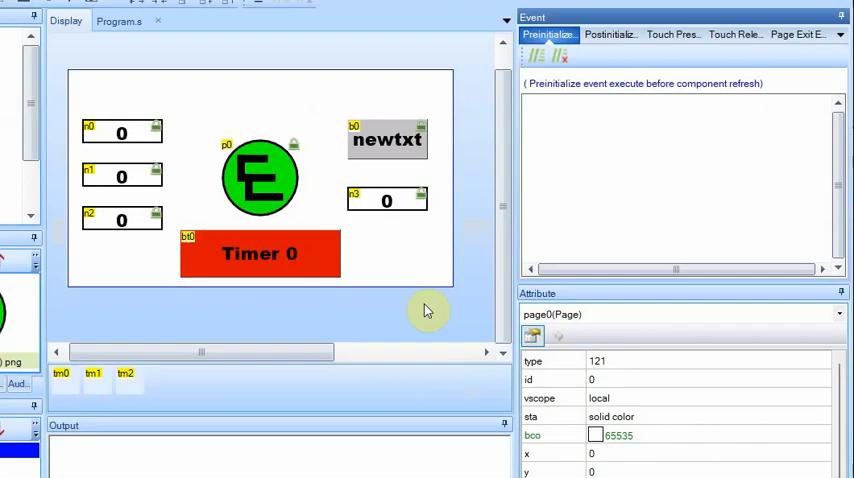
pyautogui.moveTo(424, 308)
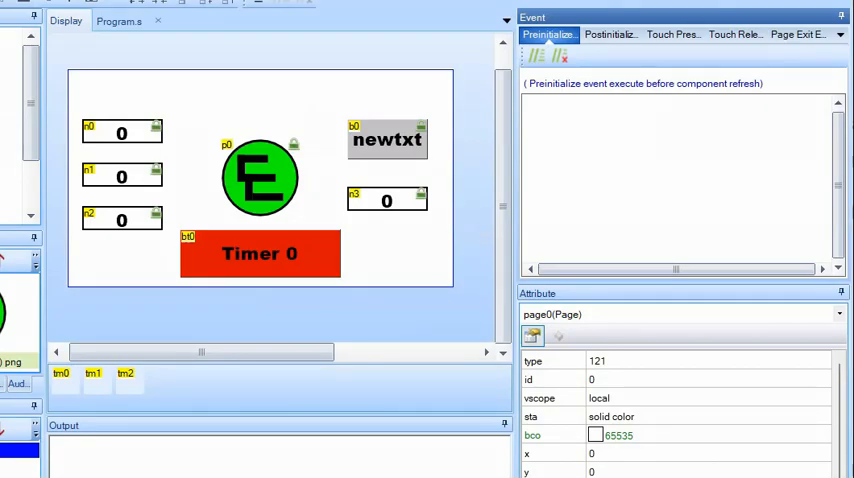
# Review tm1 and tm2's code, then select tm0 to view its Timer Event.
pyautogui.click(124, 374)
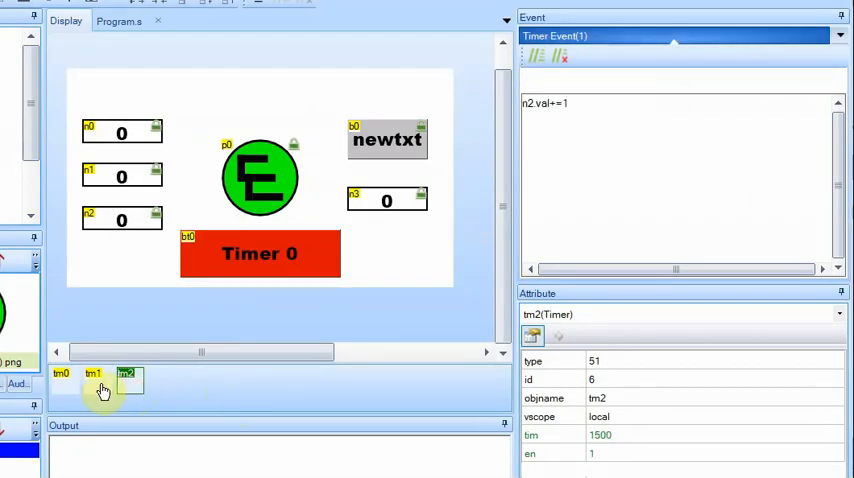
pyautogui.click(62, 378)
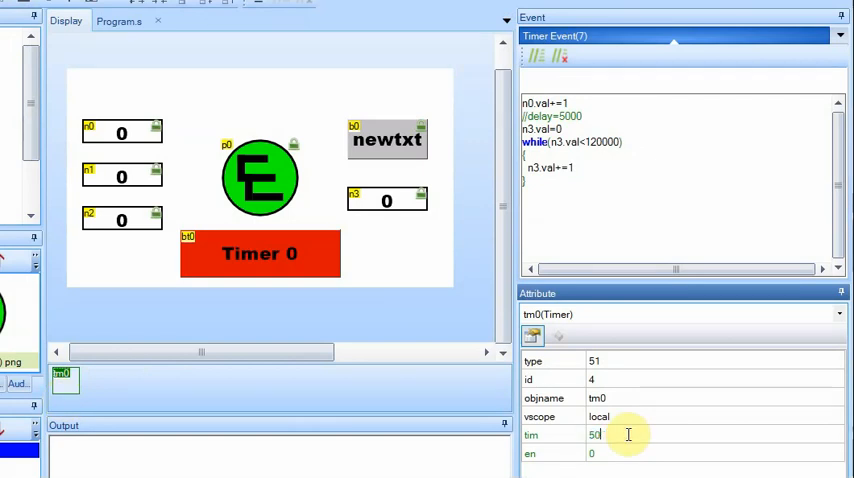
pyautogui.click(600, 452)
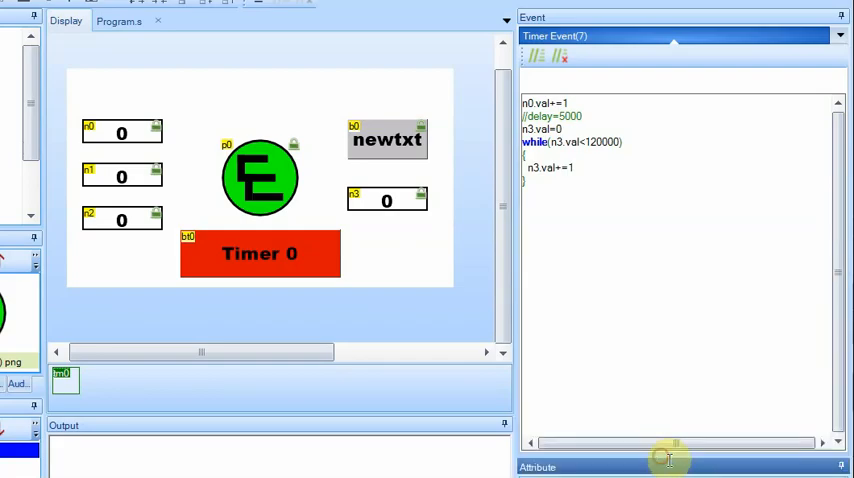
# Select the newtxt button and view its Touch Release Event code.
pyautogui.click(386, 140)
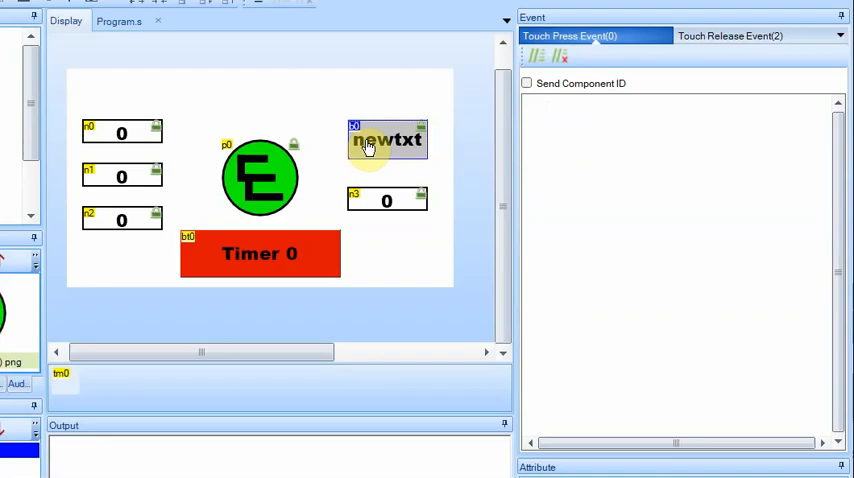
pyautogui.click(730, 36)
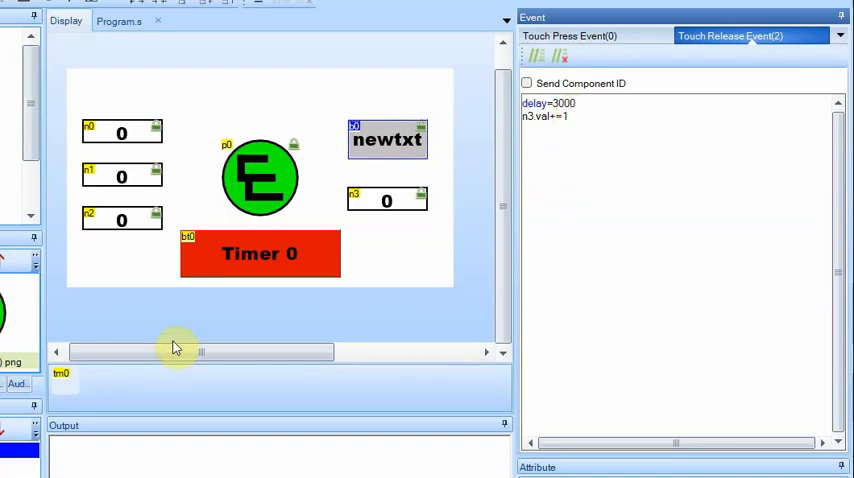
pyautogui.moveTo(116, 388)
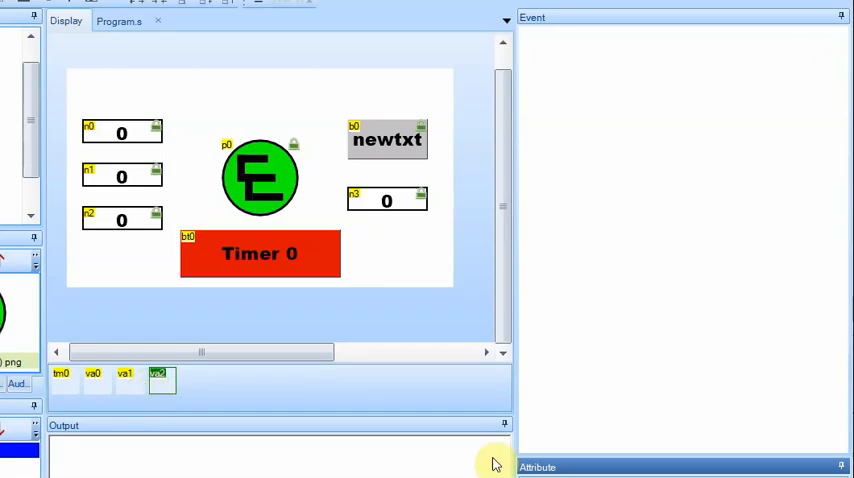
pyautogui.moveTo(688, 456)
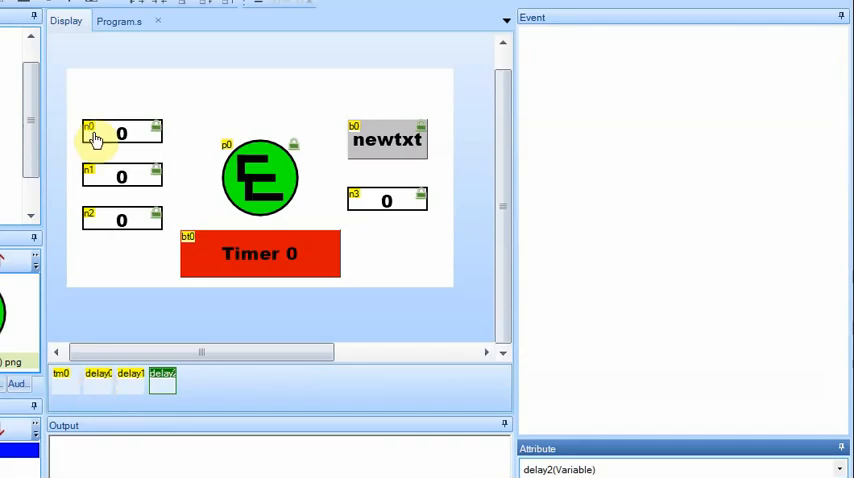
pyautogui.moveTo(136, 362)
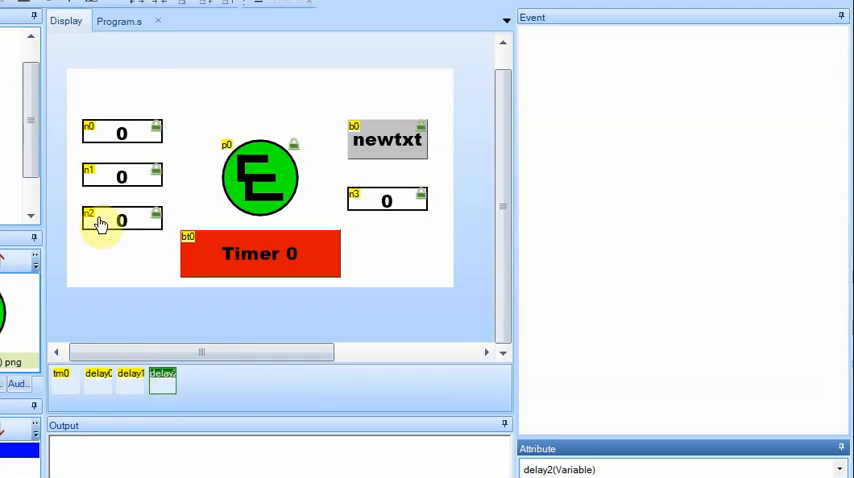
pyautogui.moveTo(110, 320)
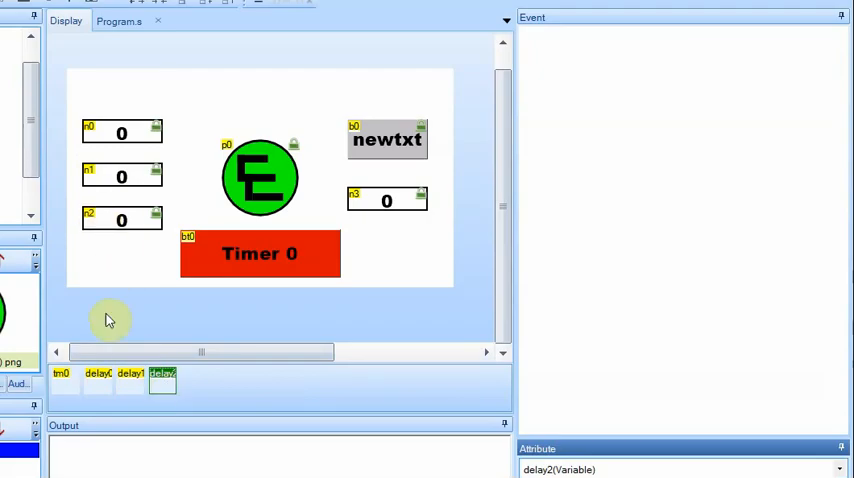
# Select tm0 to add the delay0–delay2 increments to its Timer Event.
pyautogui.click(60, 374)
pyautogui.write('delay2.val+=1')
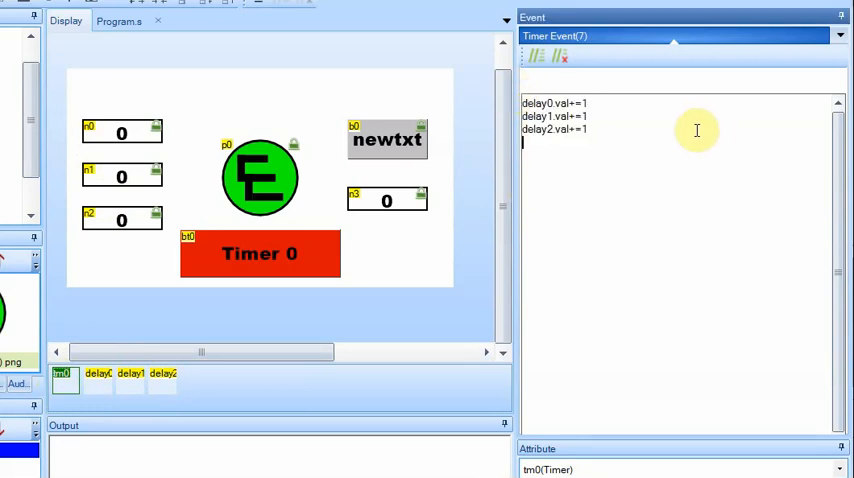
pyautogui.moveTo(654, 164)
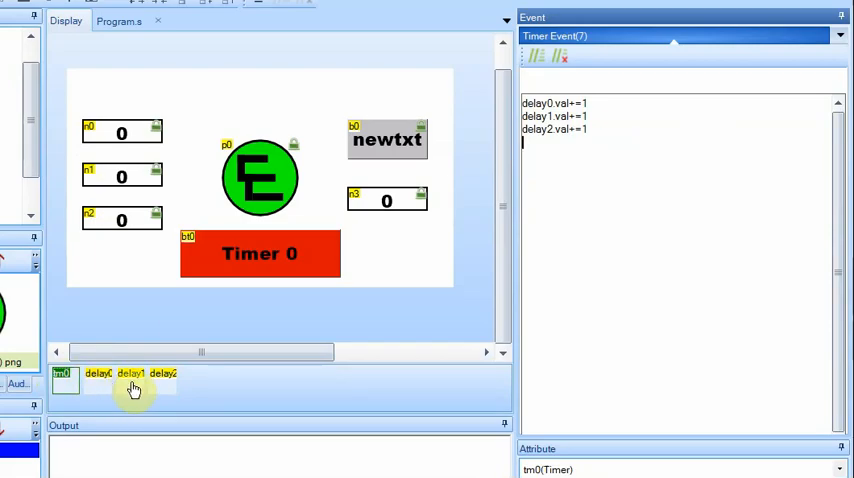
pyautogui.moveTo(644, 140)
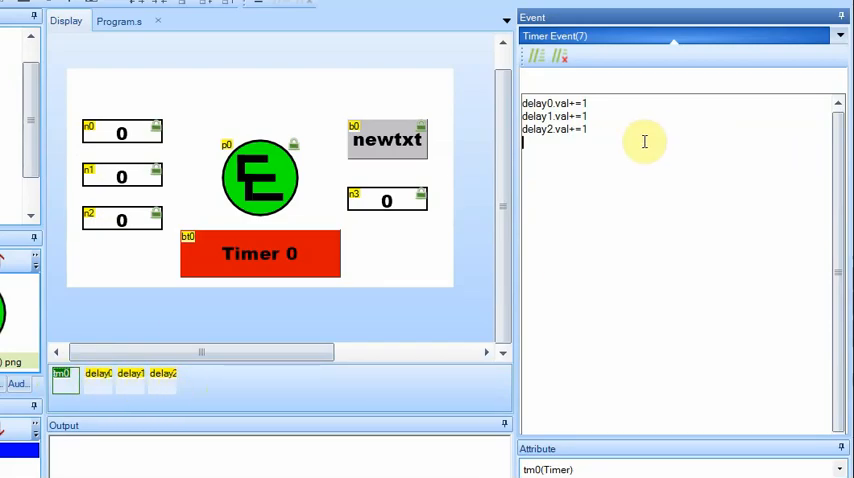
pyautogui.moveTo(532, 156)
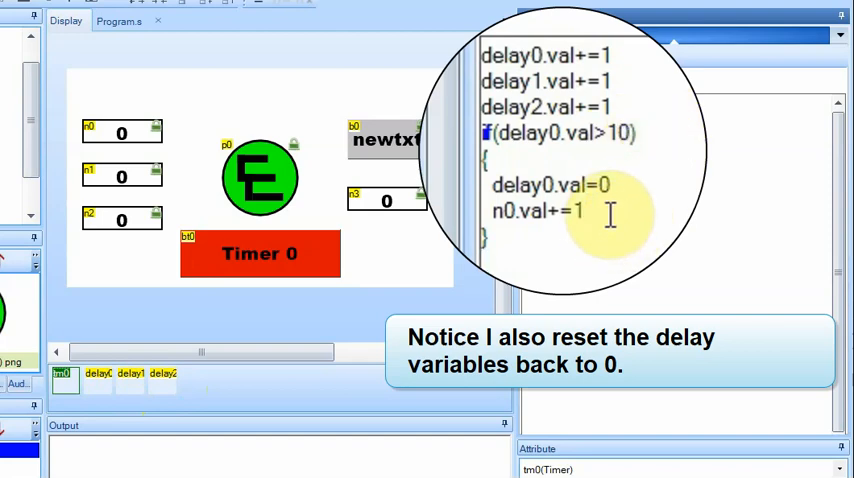
pyautogui.moveTo(650, 130)
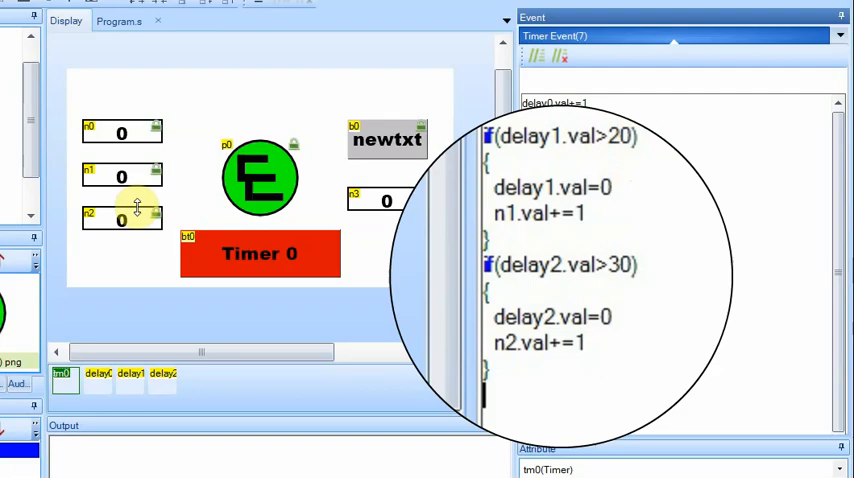
pyautogui.moveTo(140, 196)
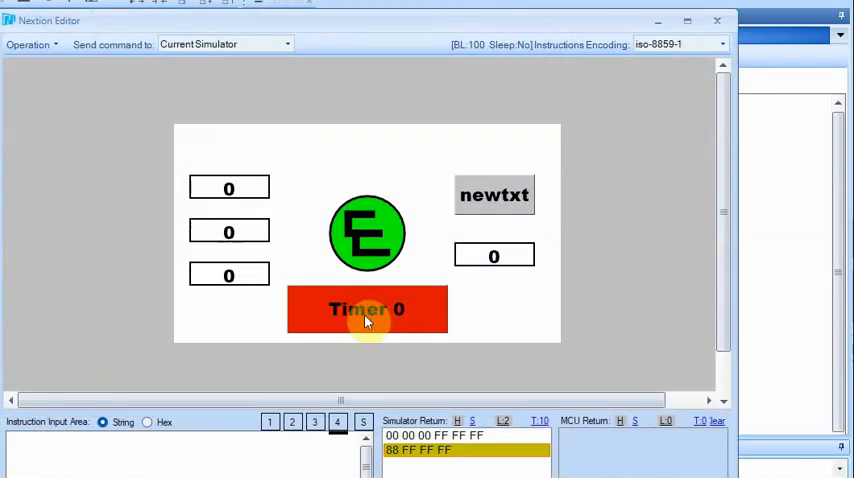
# Start Timer 0 in the simulator, watch n0, n1, n2 count, then close the simulator.
pyautogui.click(368, 308)
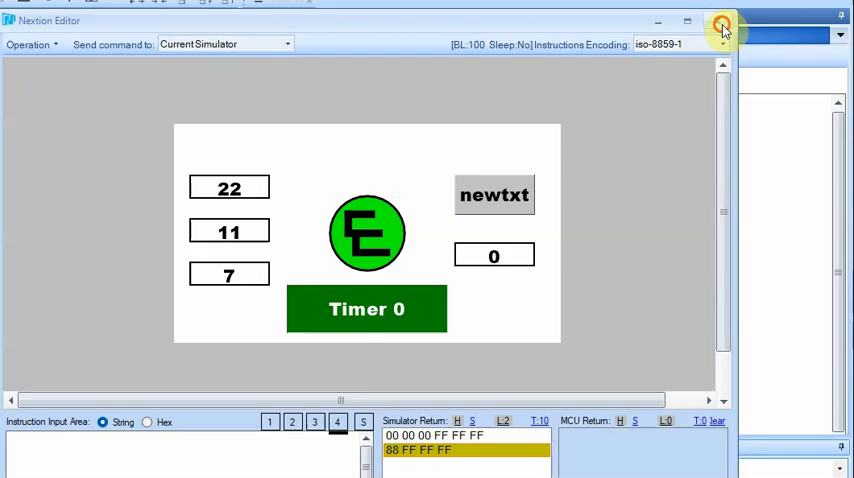
pyautogui.click(722, 28)
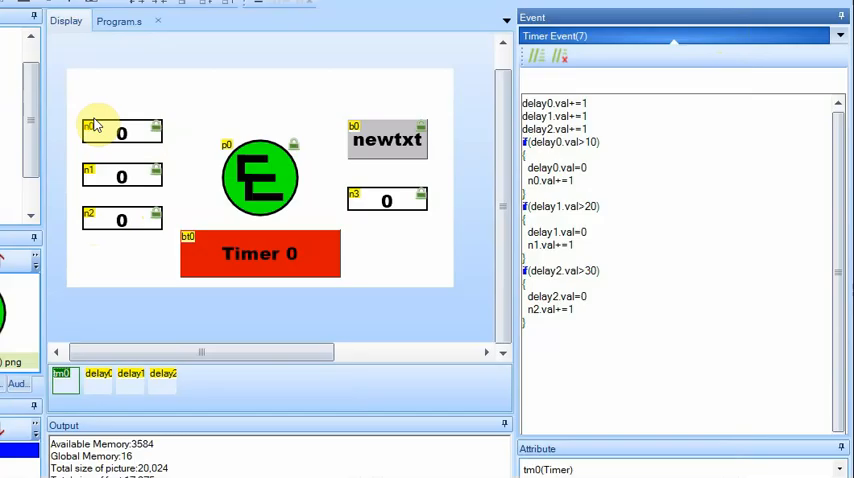
pyautogui.moveTo(190, 120)
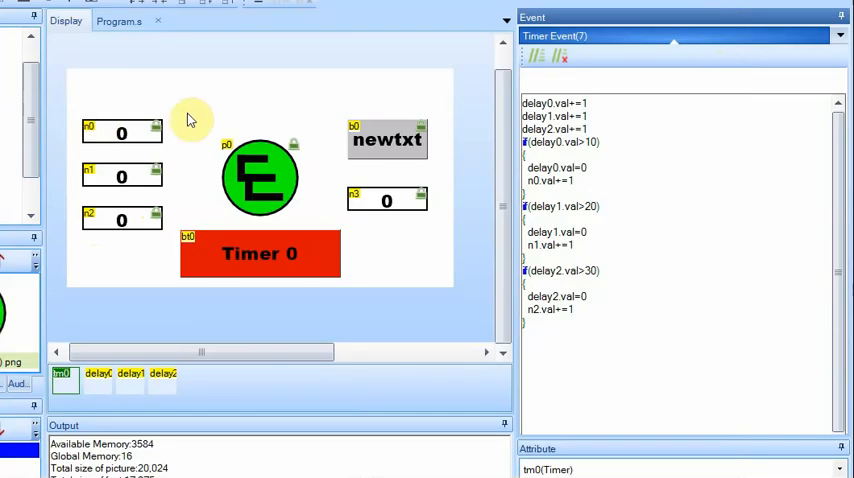
pyautogui.moveTo(170, 150)
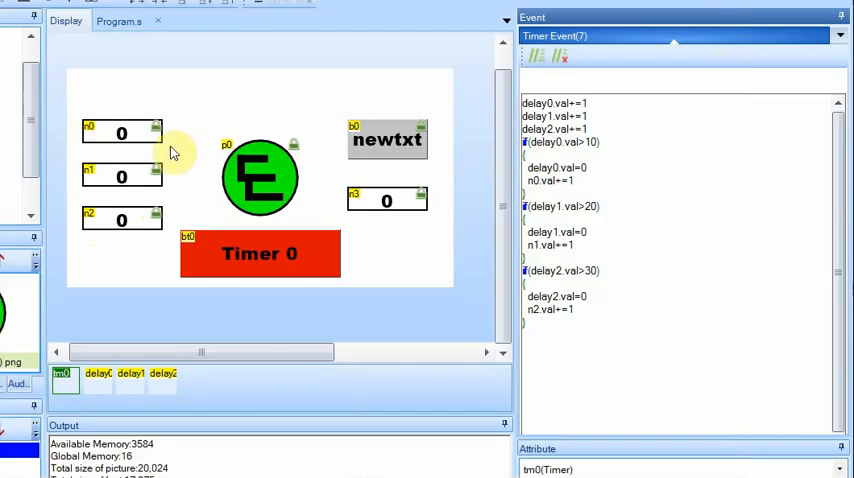
pyautogui.moveTo(178, 136)
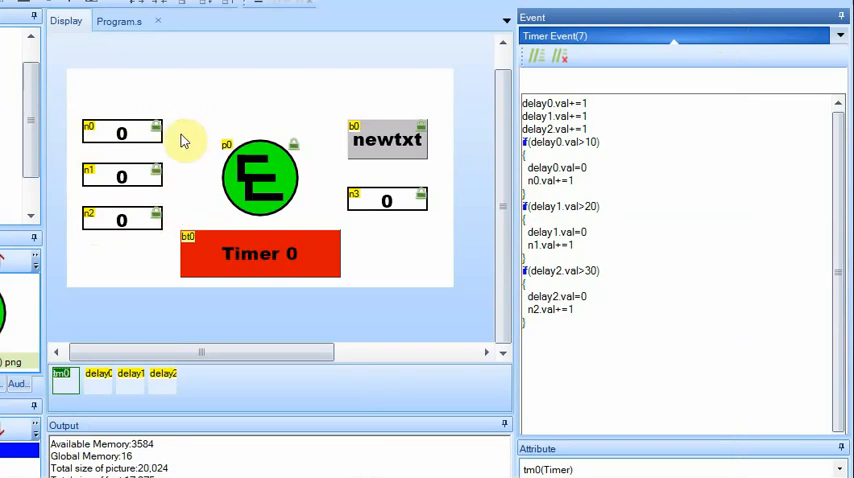
pyautogui.moveTo(176, 156)
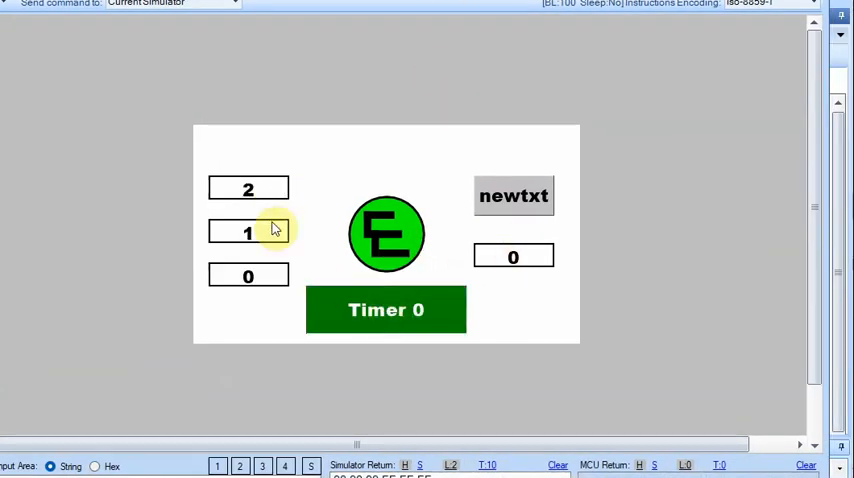
# Press newtxt repeatedly in the simulator and watch n3 rise while the counters run.
pyautogui.click(512, 196)
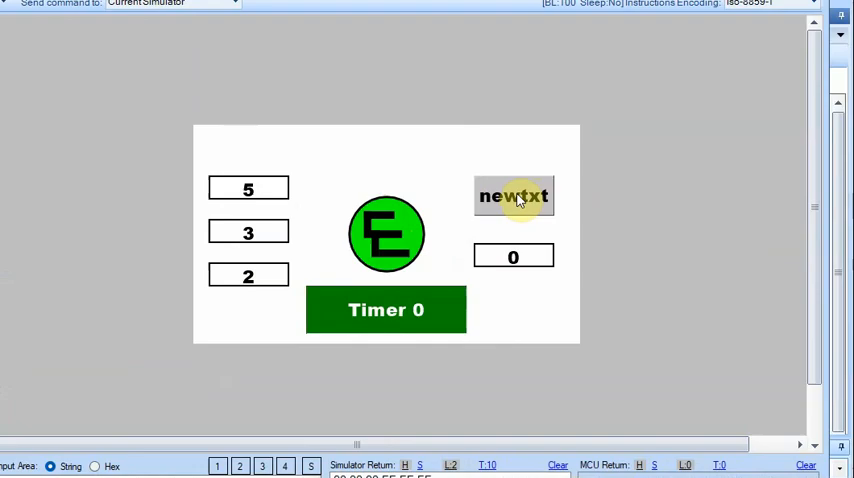
pyautogui.click(512, 196)
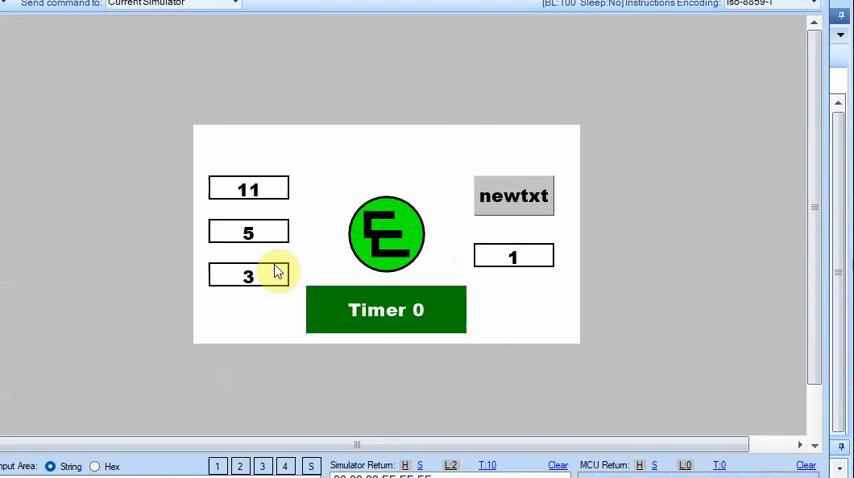
pyautogui.click(512, 196)
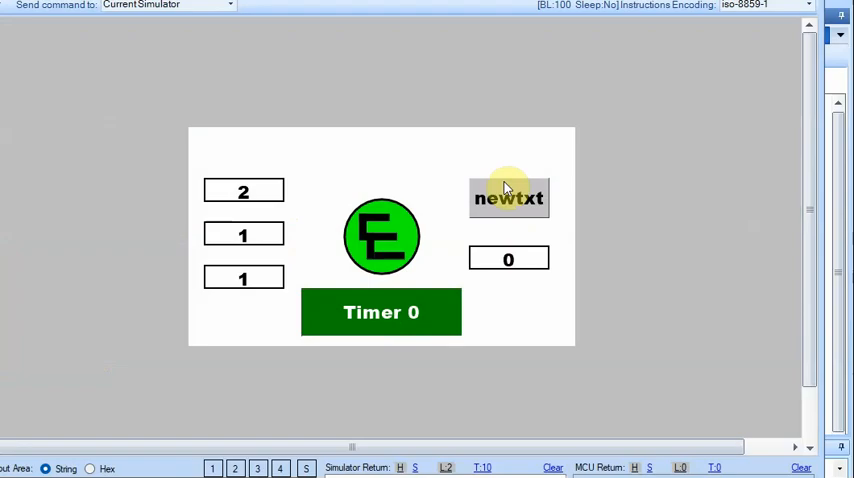
pyautogui.click(508, 196)
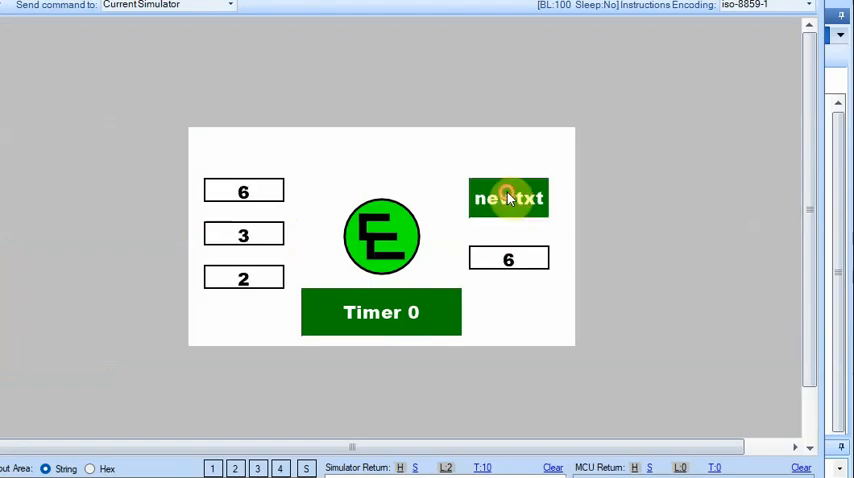
pyautogui.click(508, 198)
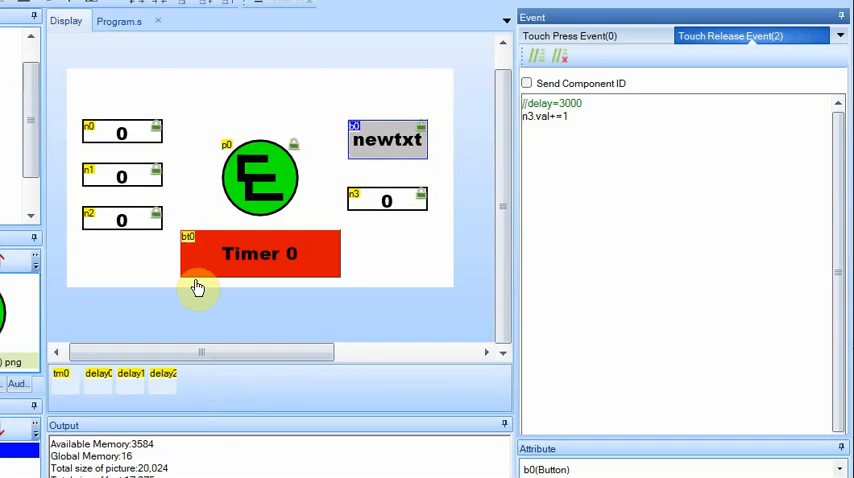
# Add variable delay3 and select tm0 to increment it in the Timer Event.
pyautogui.click(196, 378)
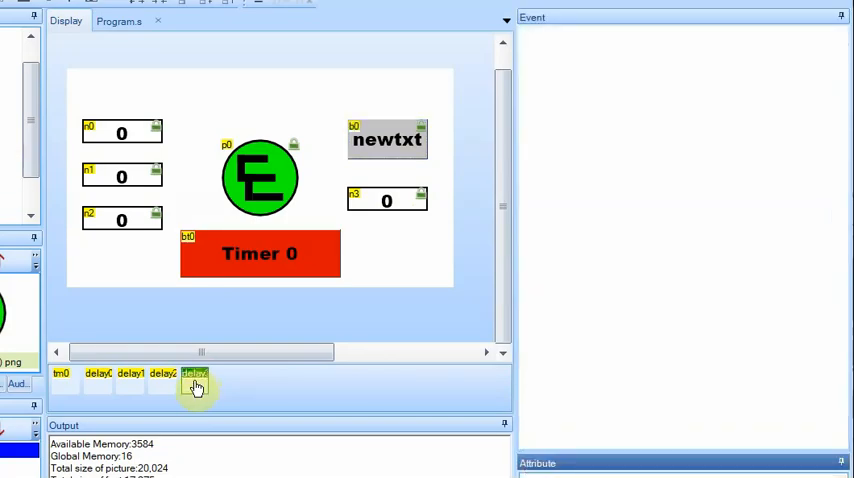
pyautogui.click(60, 372)
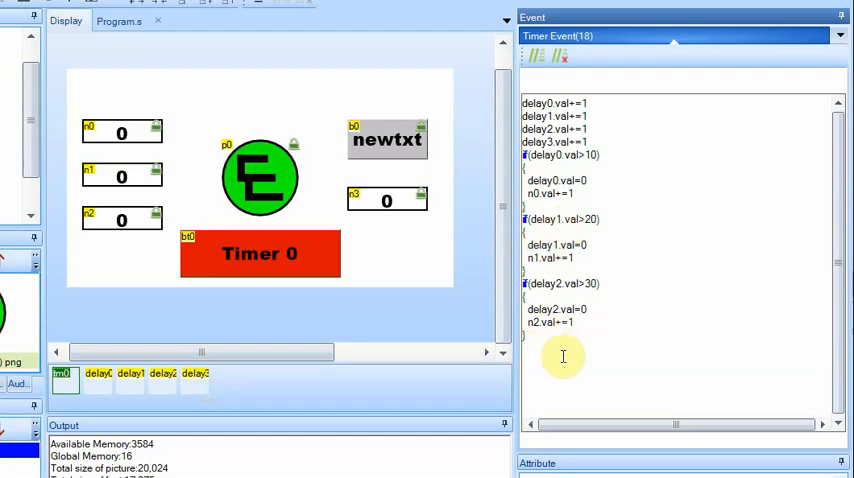
pyautogui.scroll(-3)
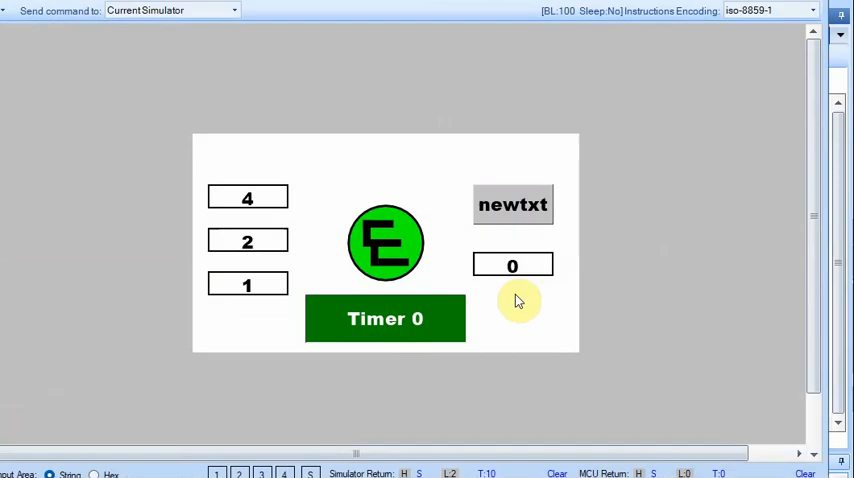
pyautogui.click(512, 264)
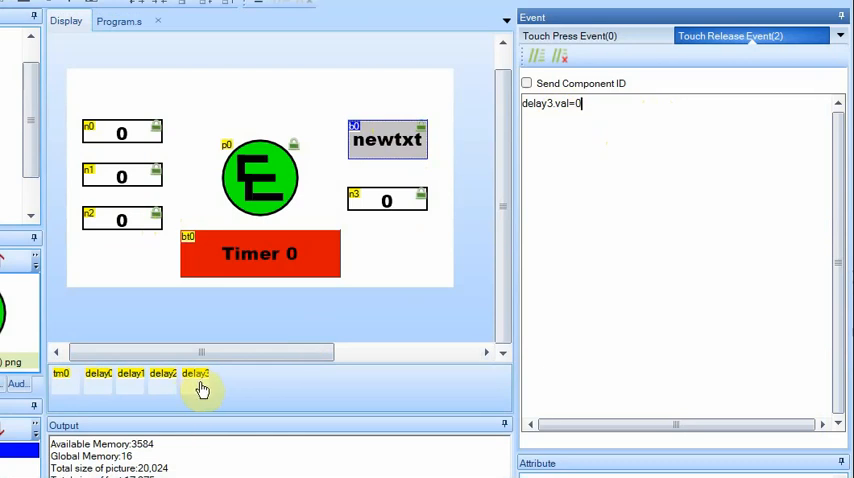
pyautogui.moveTo(230, 362)
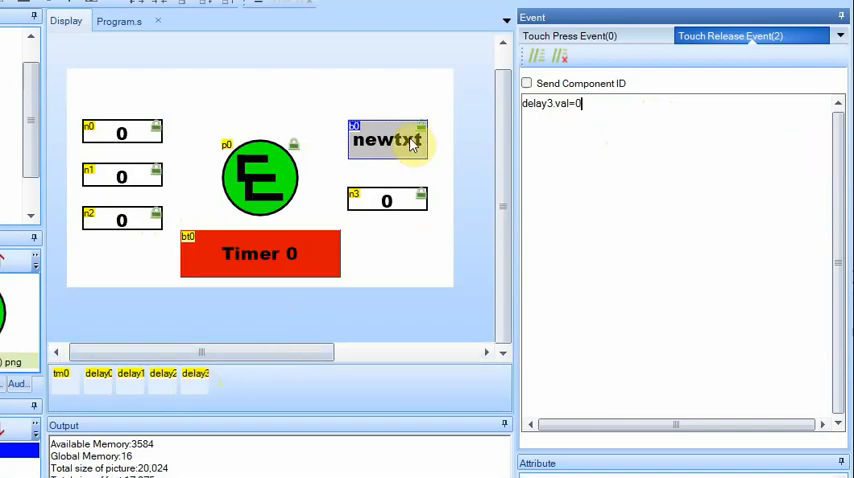
pyautogui.moveTo(604, 132)
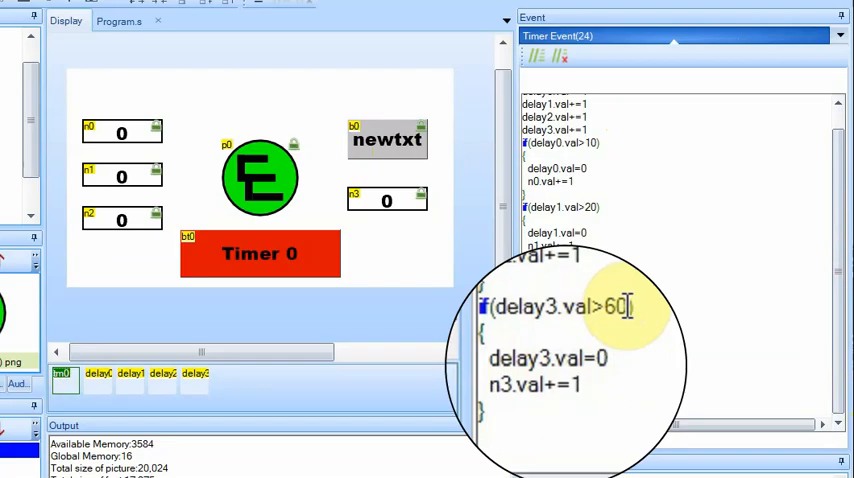
# Edit the delay3 condition so n3 increments at 60 with the delay3 reset commented out.
pyautogui.doubleClick(540, 384)
pyautogui.write('//allow delay3 to count up past 60')
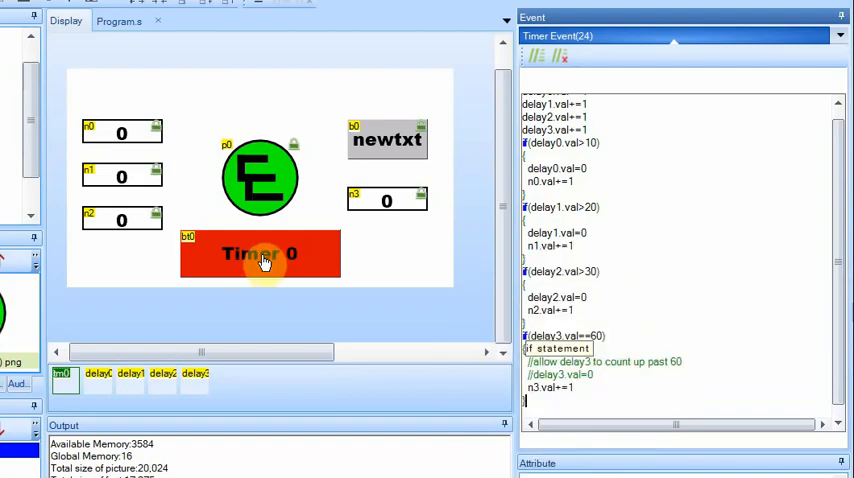
pyautogui.moveTo(96, 372)
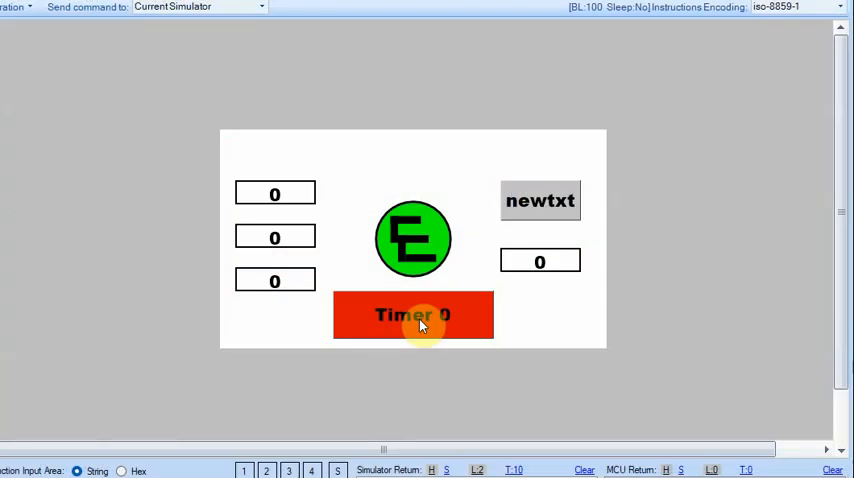
# Start Timer 0 in the simulator and press newtxt a few times to watch n3 climb.
pyautogui.click(412, 314)
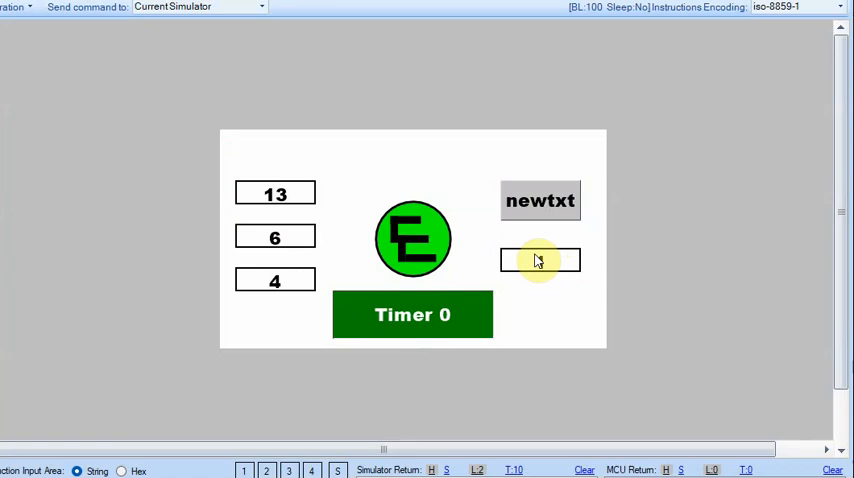
pyautogui.click(540, 200)
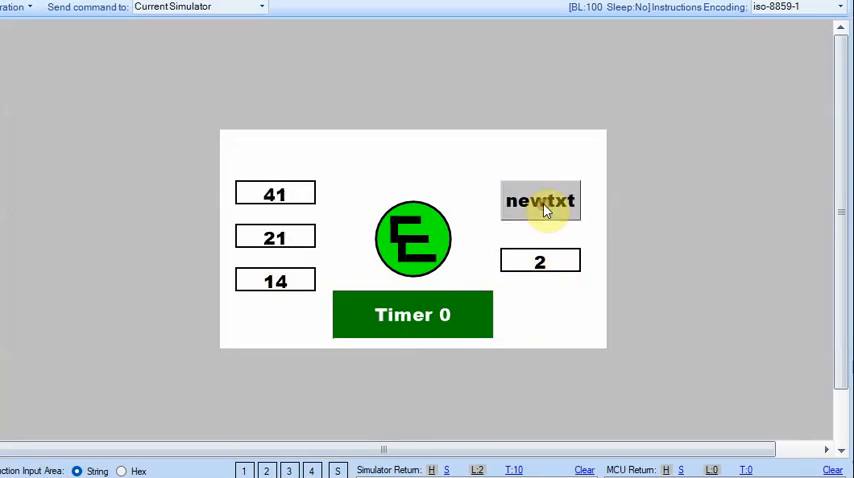
pyautogui.click(540, 200)
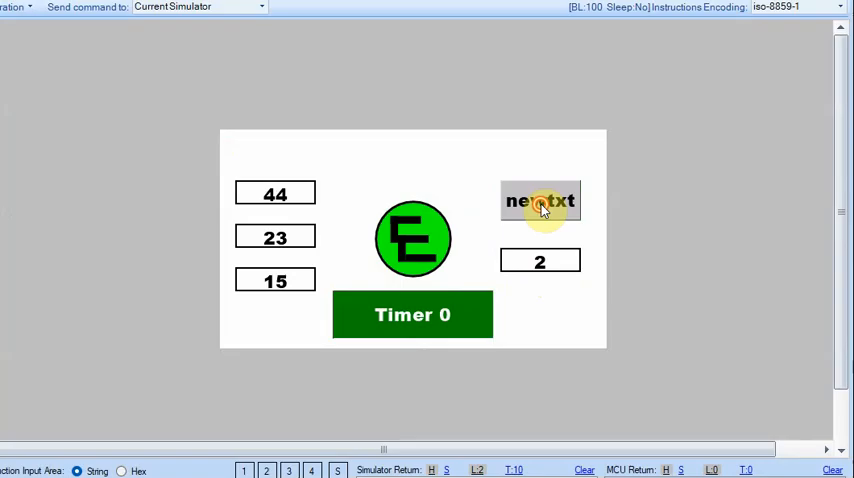
pyautogui.click(540, 200)
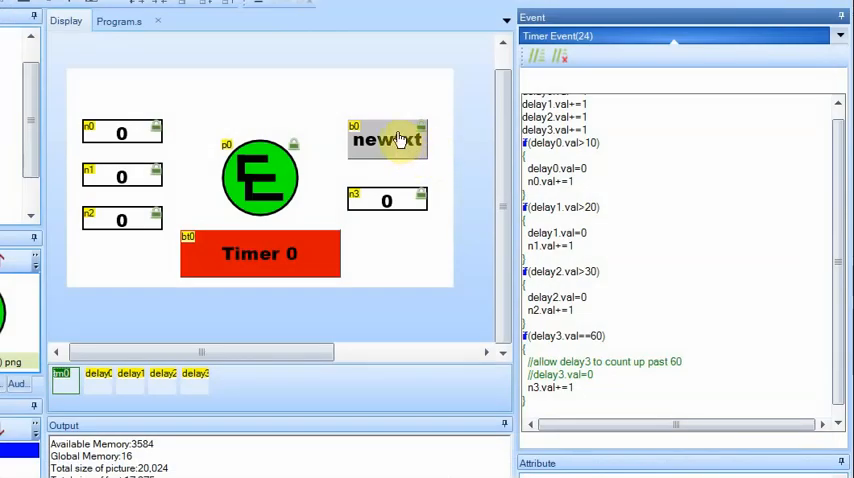
# Add tsw b0,0 and the delay3 reset to newtxt's release, then tsw b0,1 in tm0's event.
pyautogui.click(388, 140)
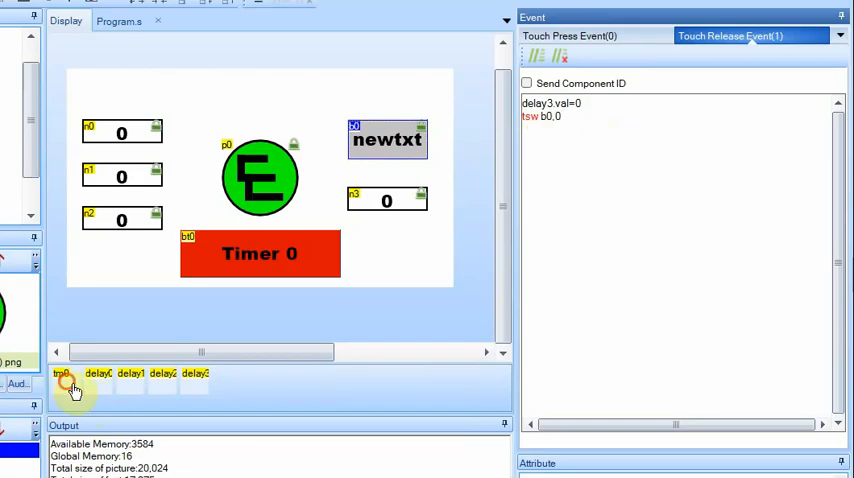
pyautogui.click(62, 374)
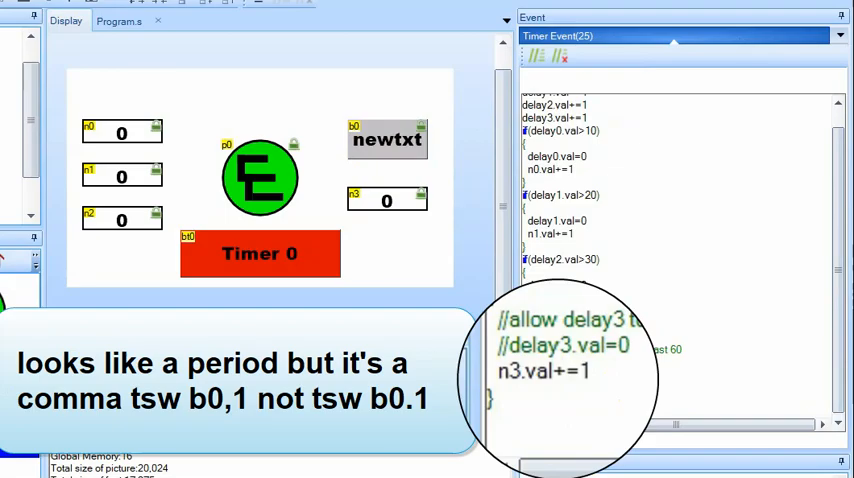
pyautogui.moveTo(600, 372)
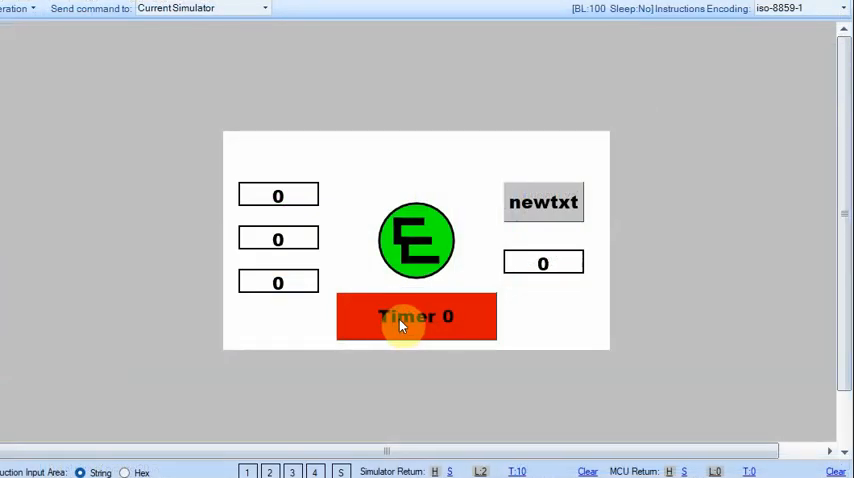
pyautogui.moveTo(288, 264)
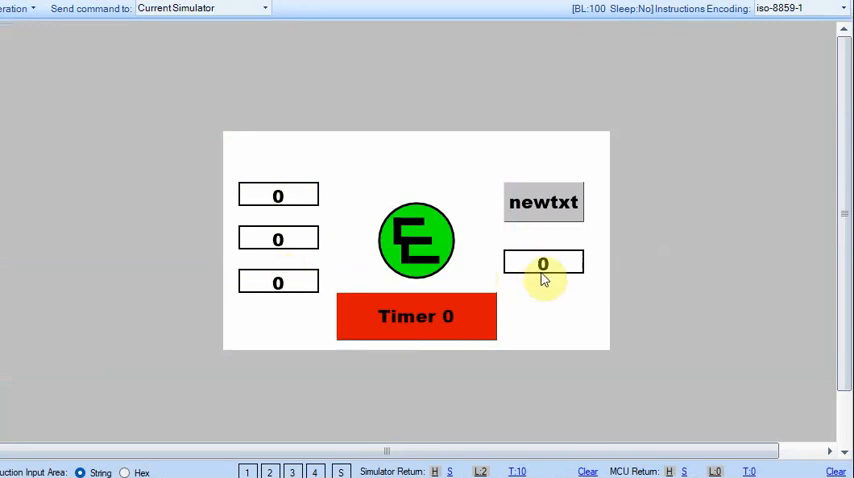
pyautogui.moveTo(608, 330)
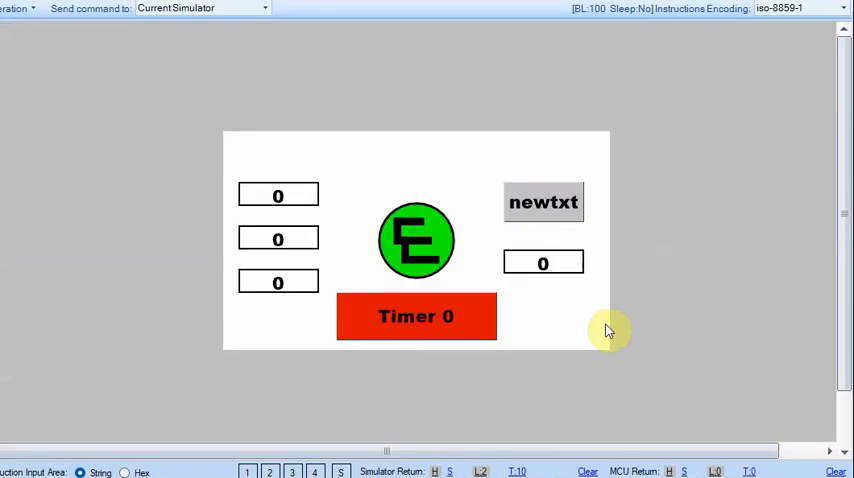
pyautogui.moveTo(556, 288)
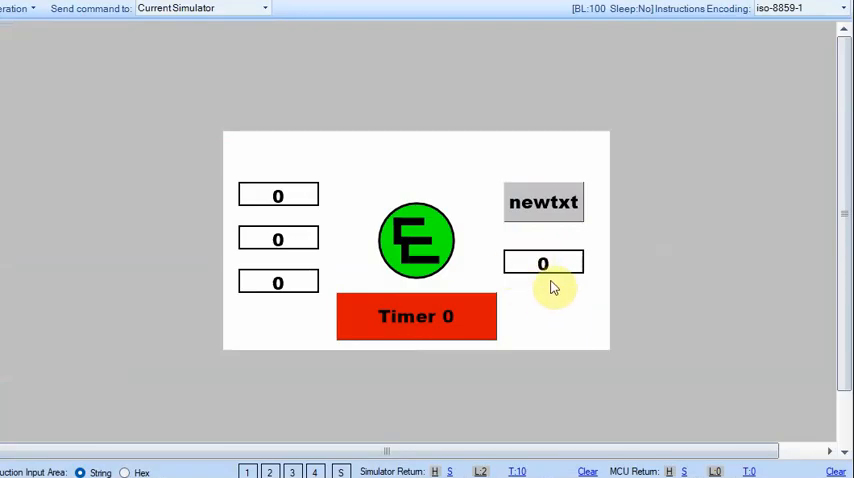
pyautogui.moveTo(450, 376)
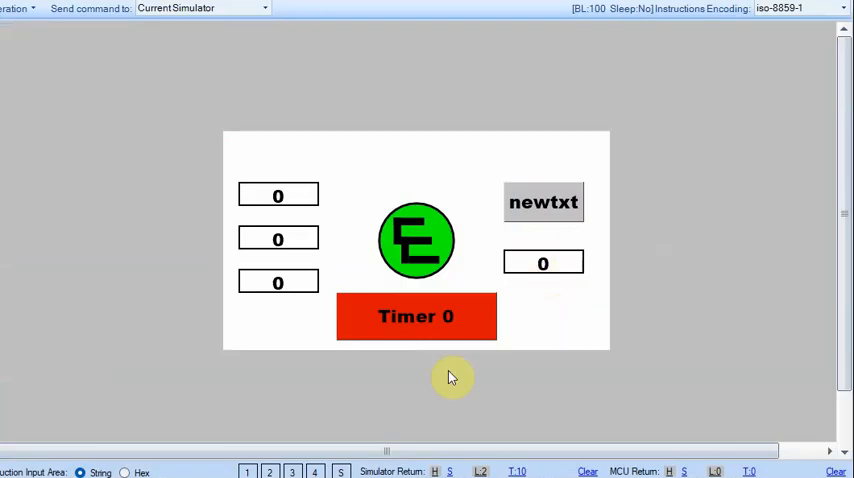
pyautogui.moveTo(378, 404)
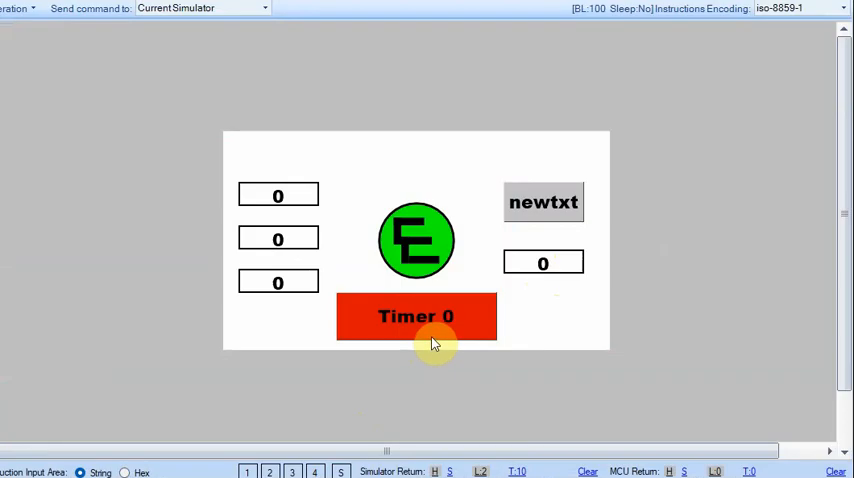
# Start Timer 0 and press newtxt four times in quick succession to test the touch lockout.
pyautogui.click(416, 316)
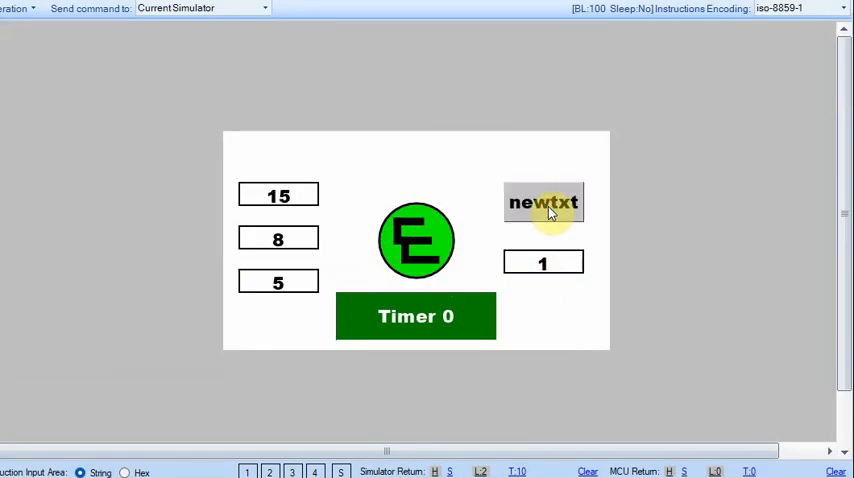
pyautogui.click(544, 202)
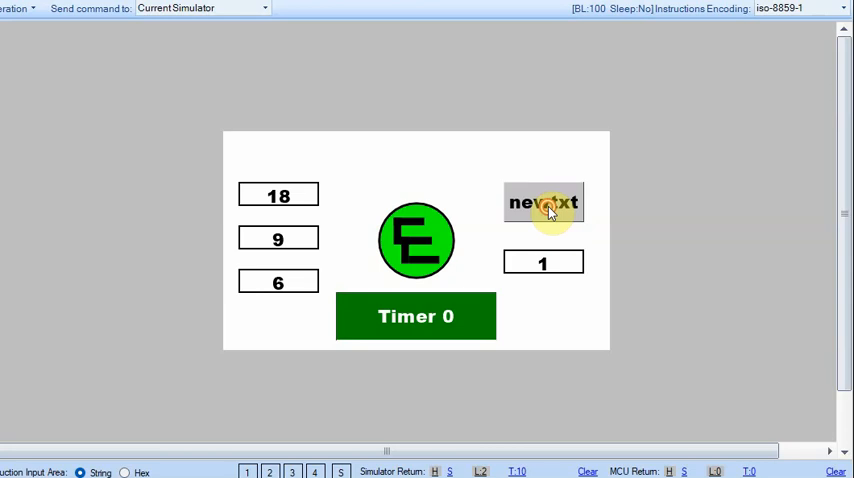
pyautogui.click(544, 202)
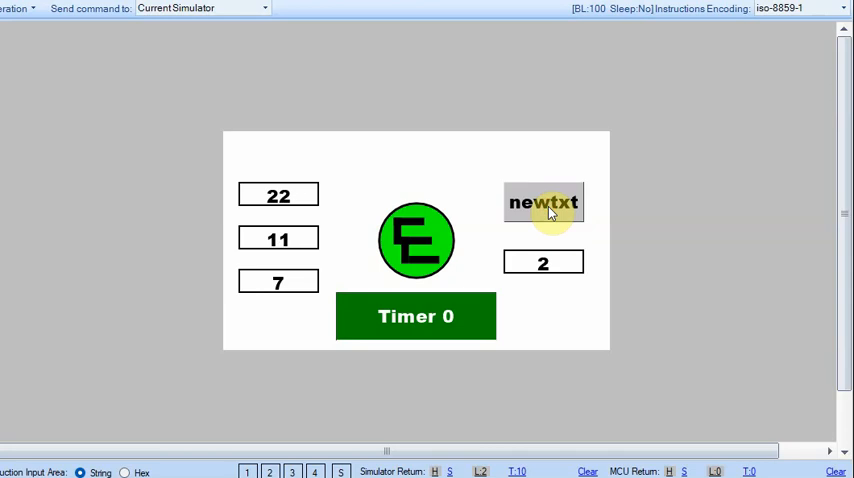
pyautogui.click(544, 202)
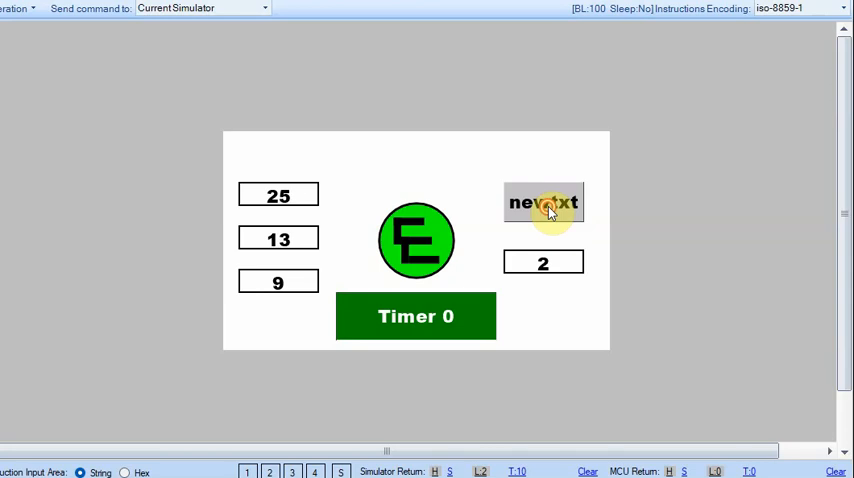
pyautogui.click(544, 202)
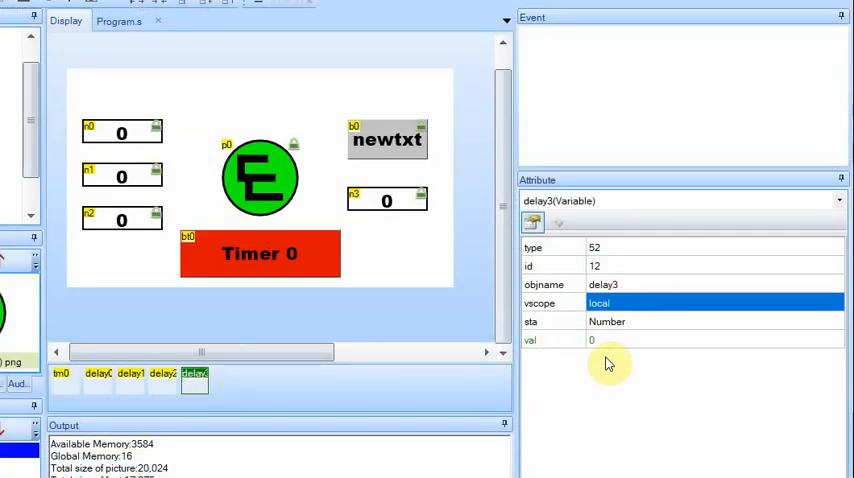
# Change delay3's val attribute so the delay counter starts from its preset value instead of 0.
pyautogui.click(596, 340)
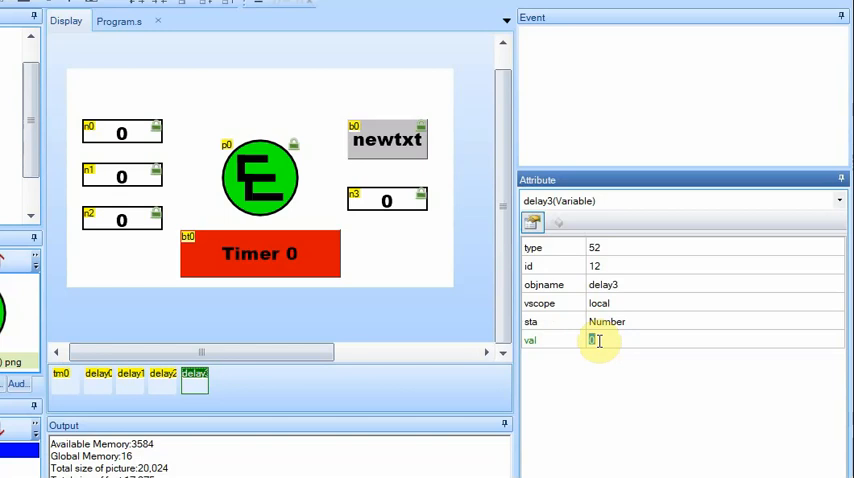
pyautogui.write('60')
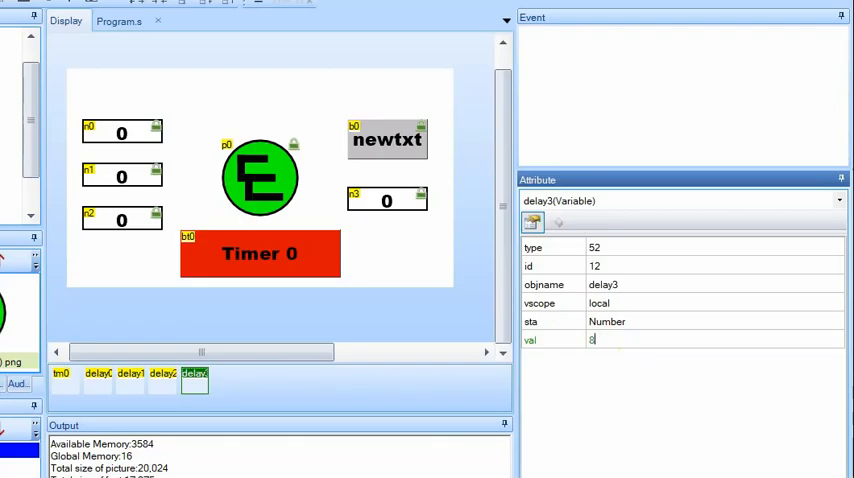
pyautogui.write('0')
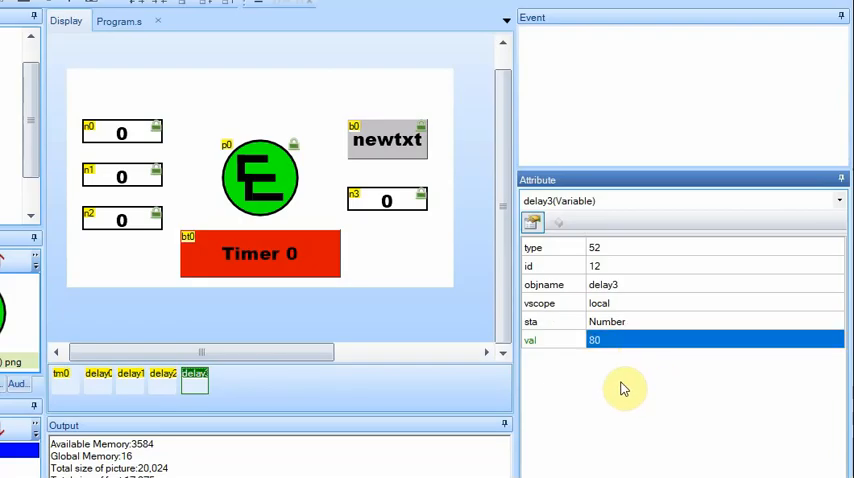
pyautogui.moveTo(444, 224)
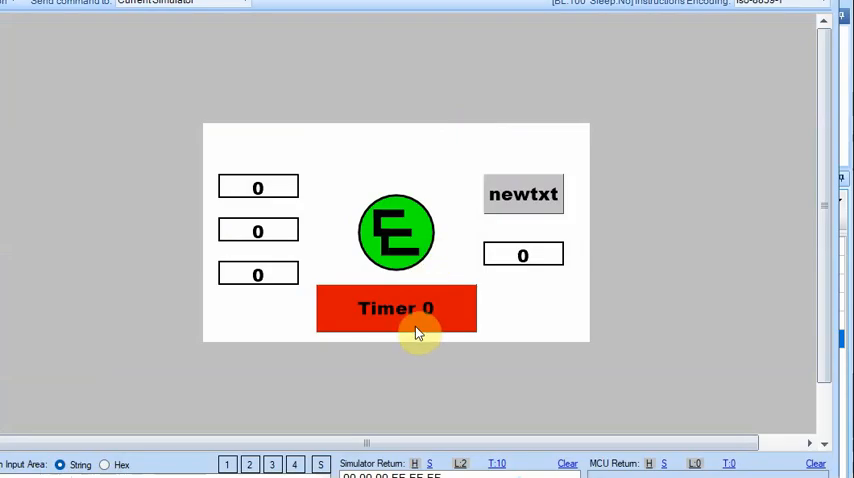
# Start Timer 0 in the simulator and press newtxt repeatedly, watching n3 count while the delay runs.
pyautogui.click(396, 308)
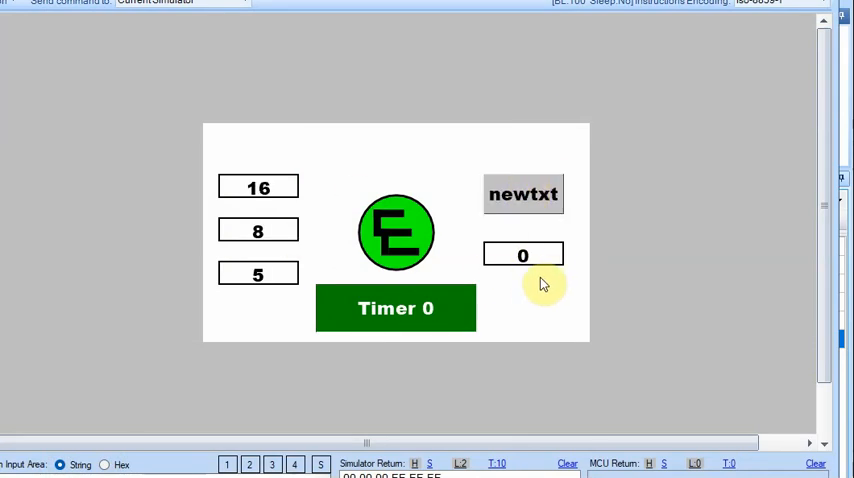
pyautogui.click(524, 194)
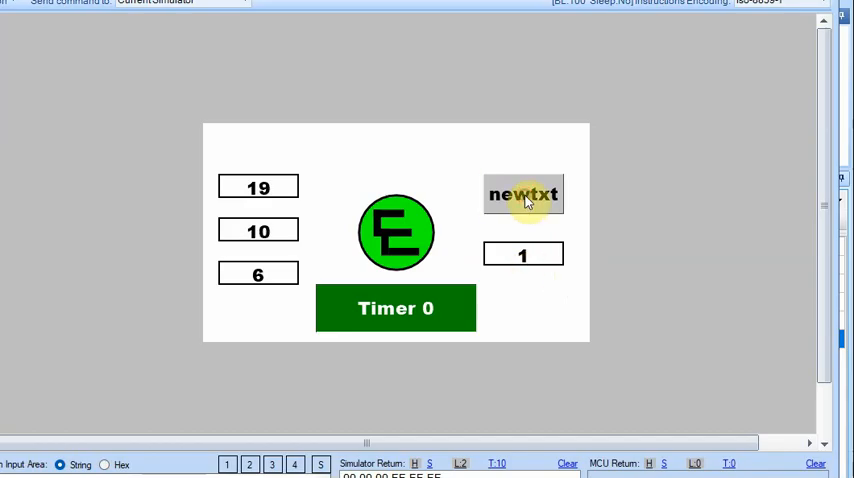
pyautogui.click(524, 194)
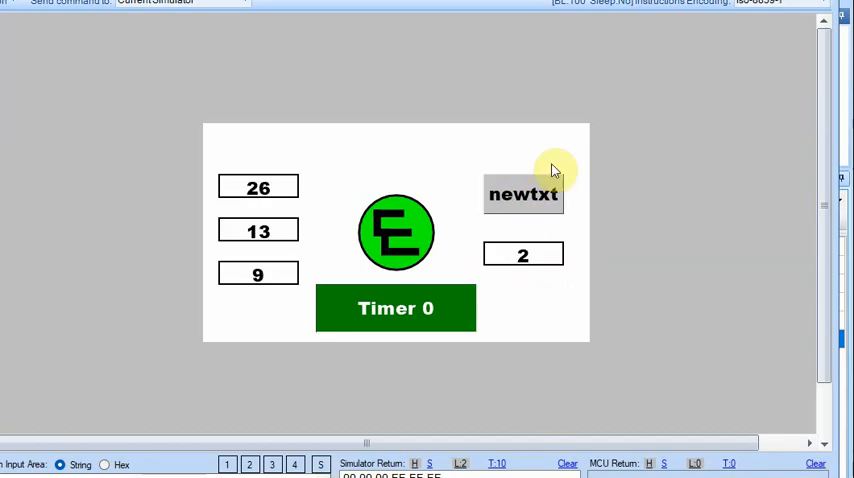
pyautogui.click(524, 194)
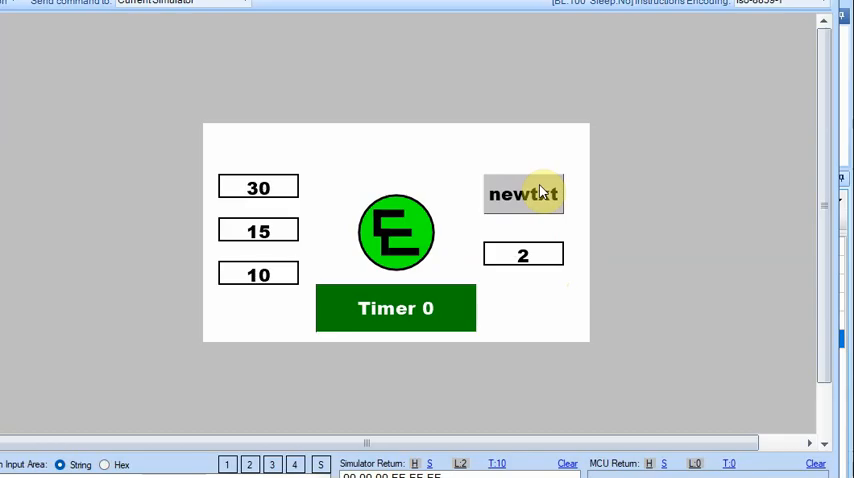
pyautogui.click(524, 192)
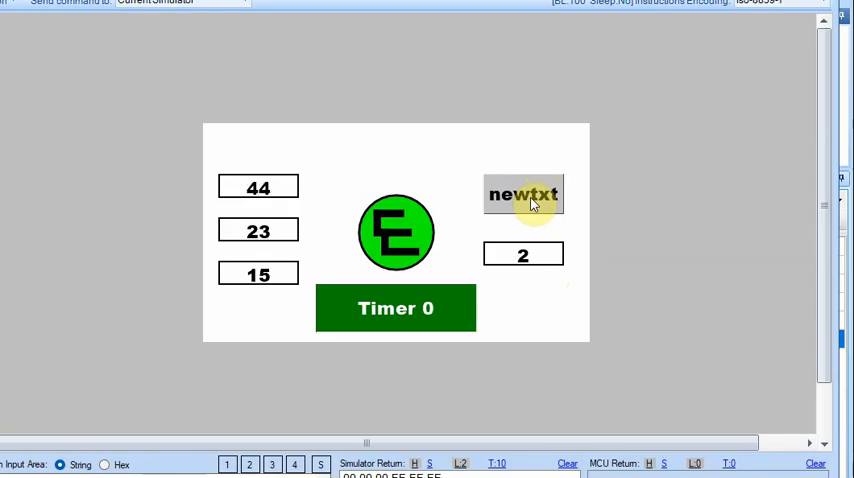
pyautogui.click(524, 194)
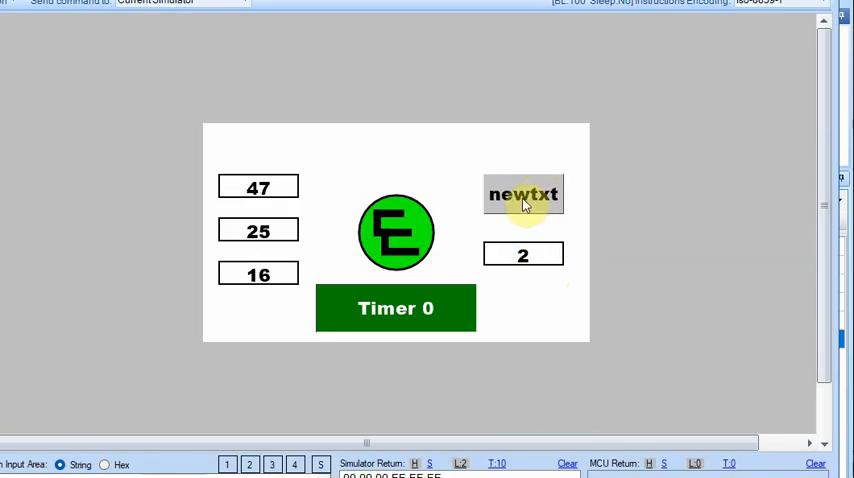